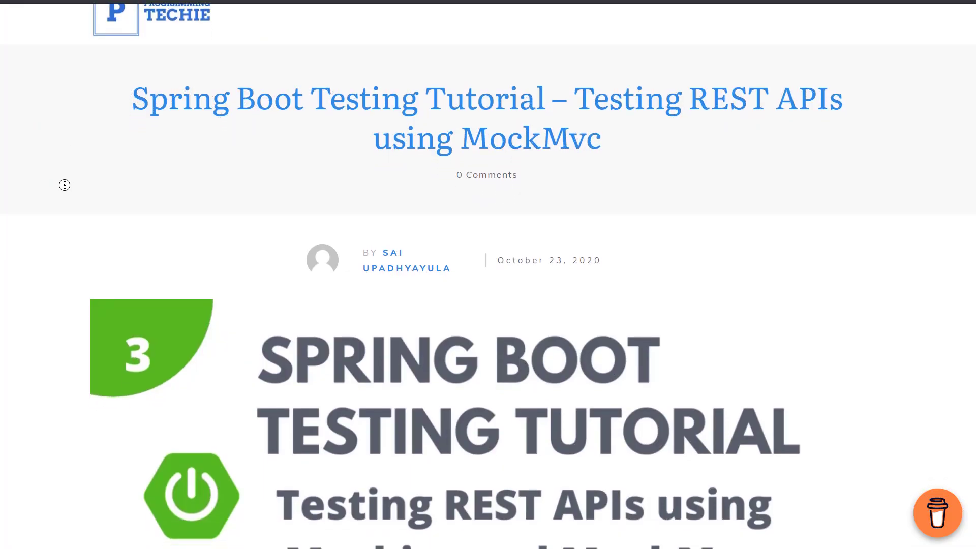
pyautogui.scroll(-3)
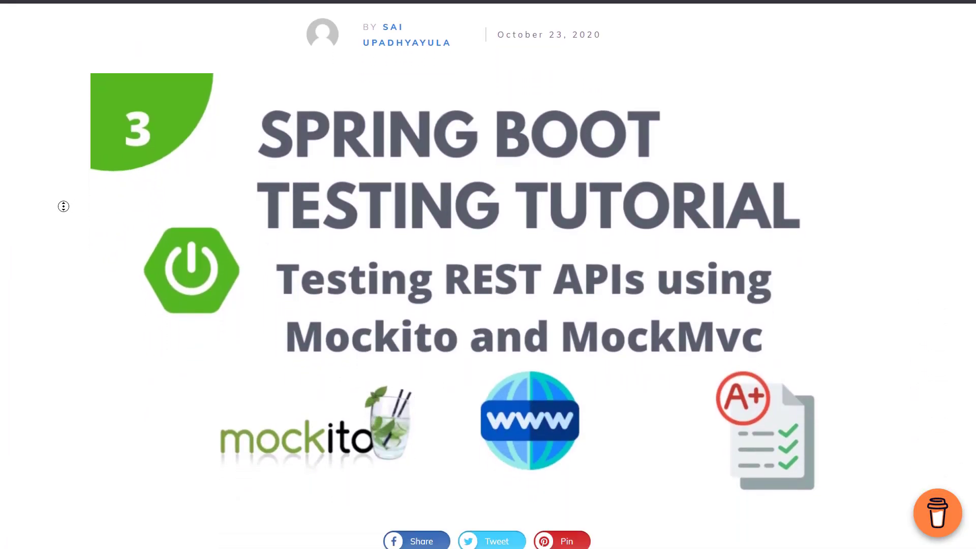
pyautogui.scroll(-3)
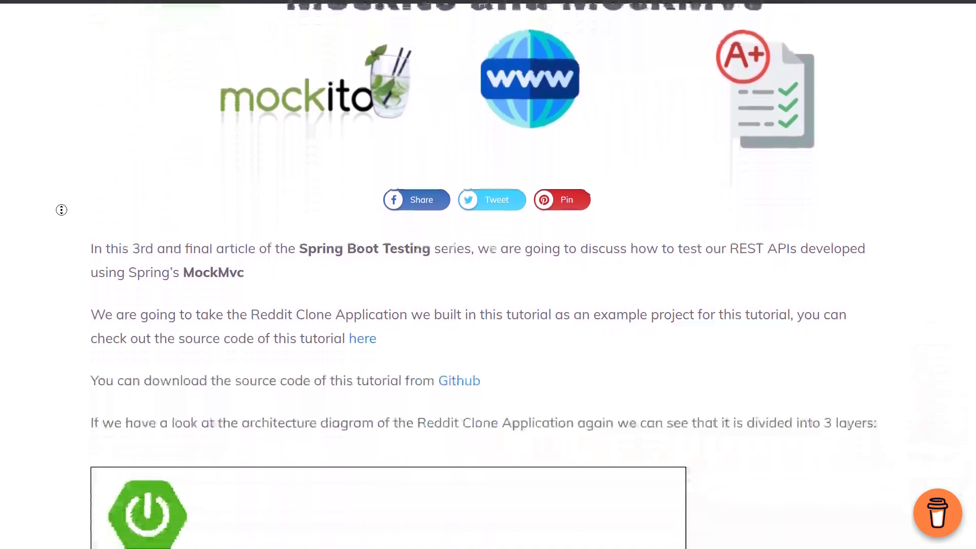
pyautogui.scroll(-3)
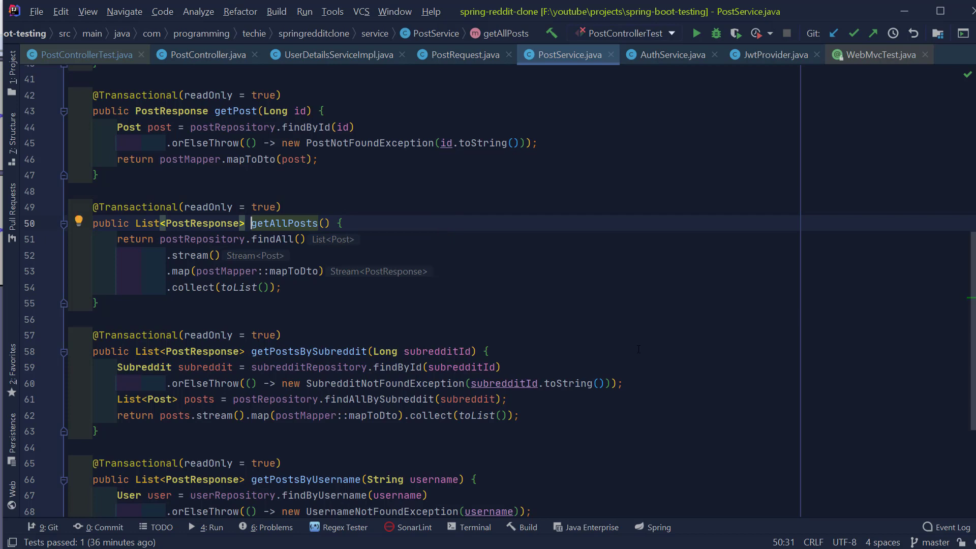
pyautogui.moveTo(442, 310)
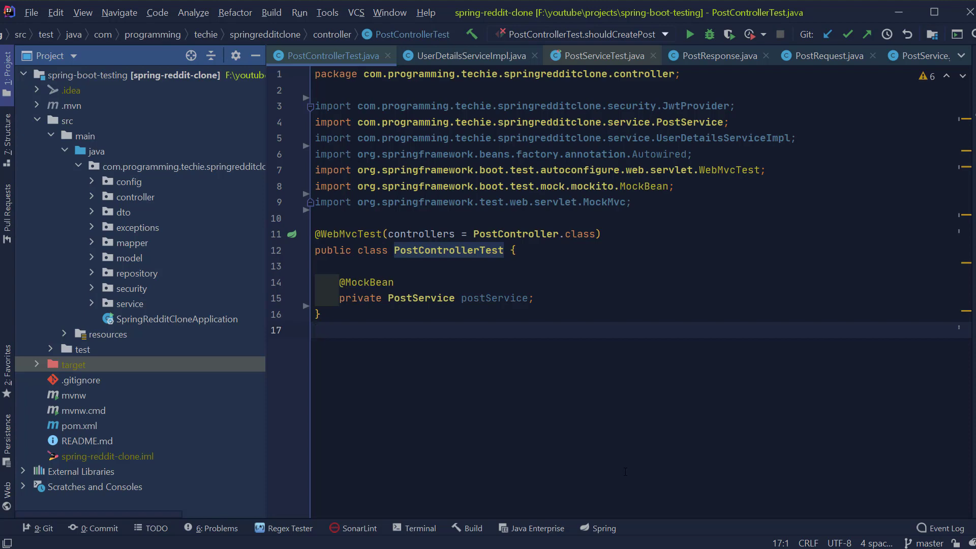
# - Add an autowired MockMvc field and a shouldListAllPost test with a GET /api/posts/ display name
pyautogui.click(602, 56)
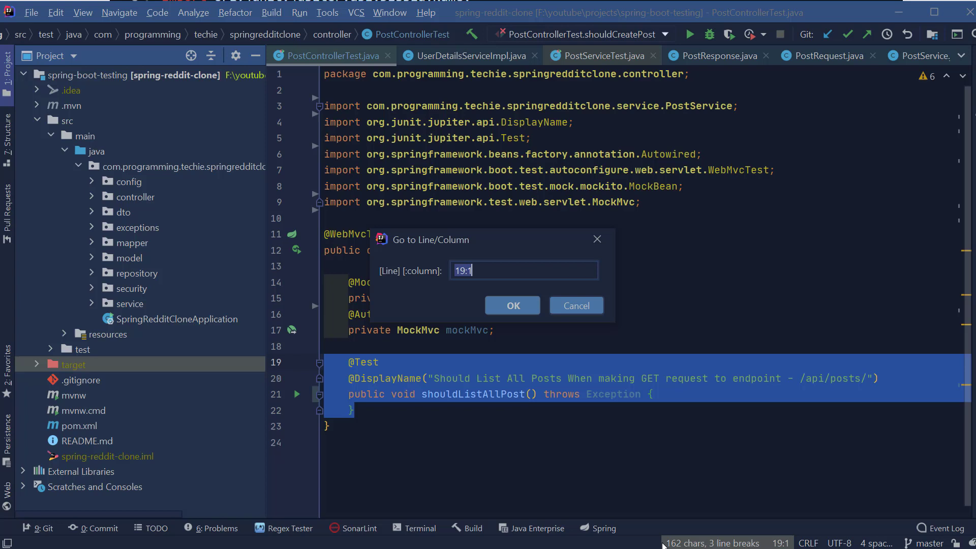
# - In shouldListAllPost, write mockMvc.perform(get("/api/posts/")) followed by an andExpect status check
pyautogui.click(512, 306)
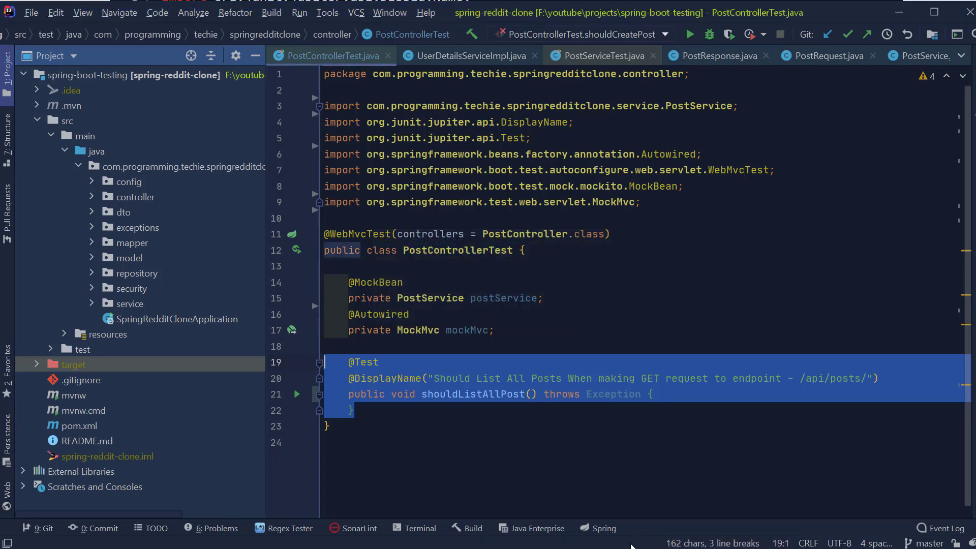
pyautogui.click(654, 393)
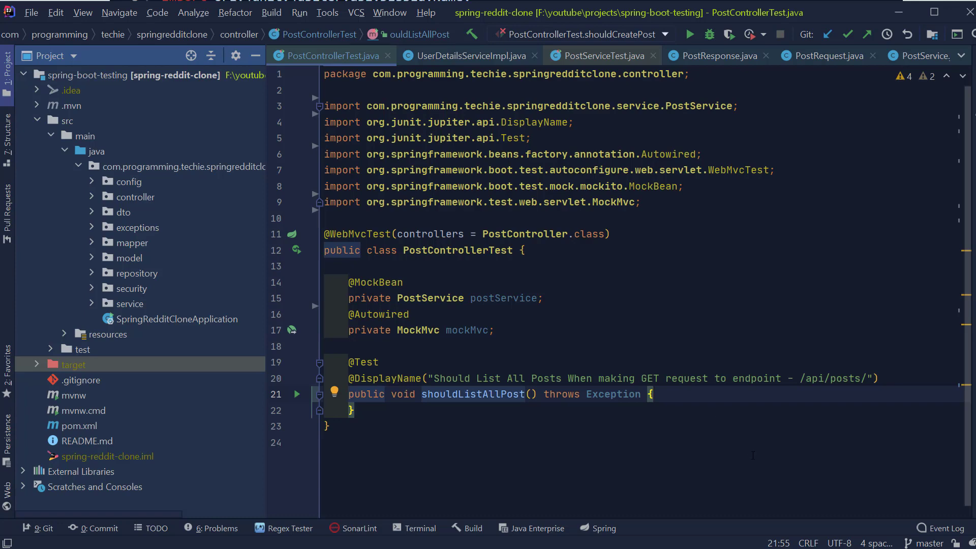
pyautogui.write('mockMvc')
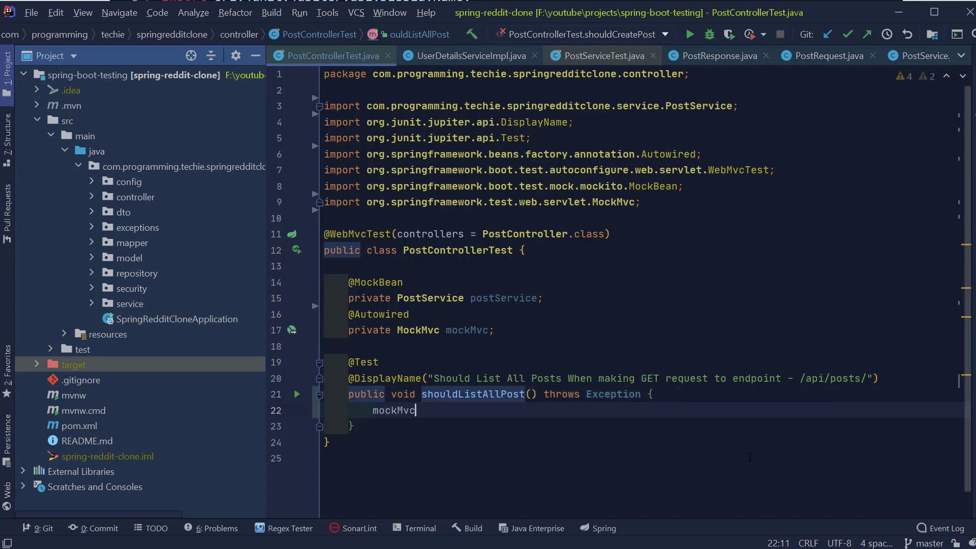
pyautogui.write('.perform()')
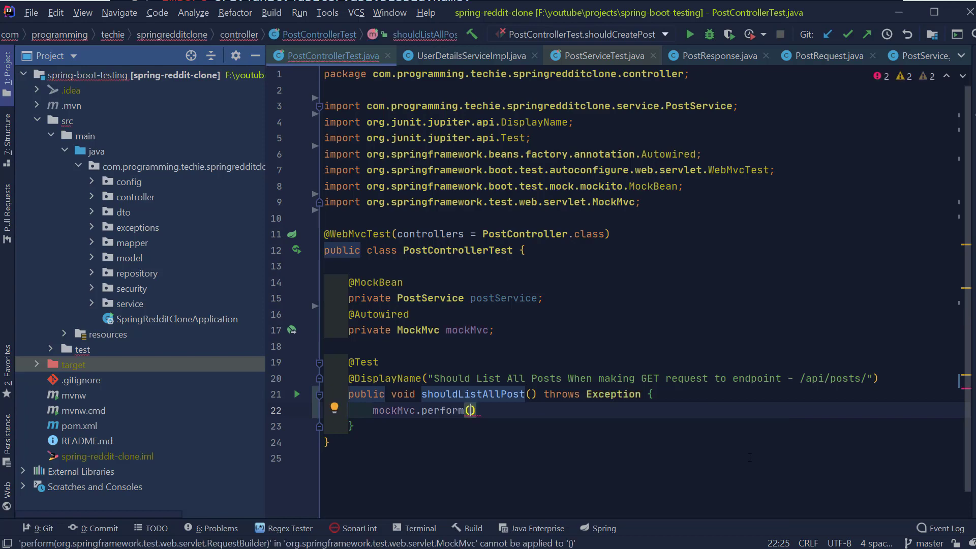
pyautogui.write('MockMvcRequestBuilders.get(')
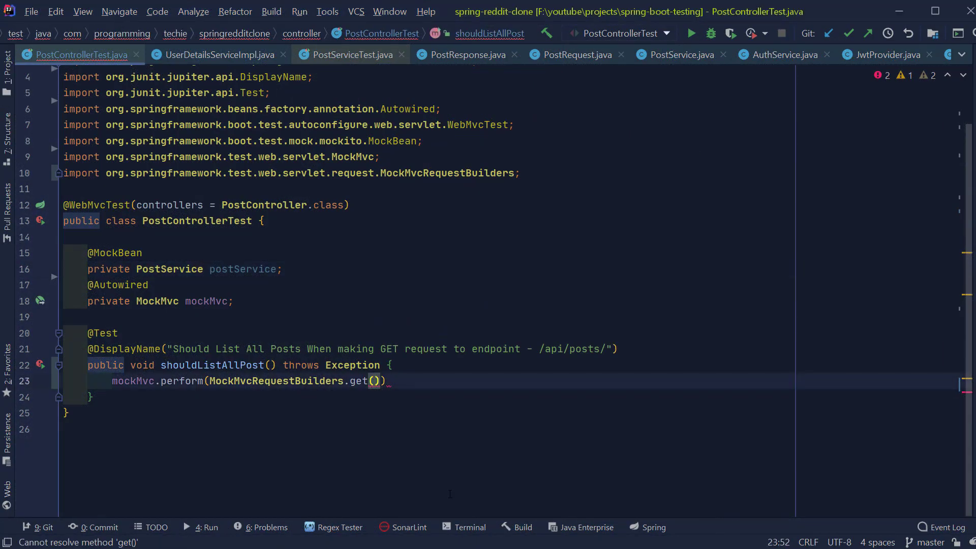
pyautogui.write('/"')
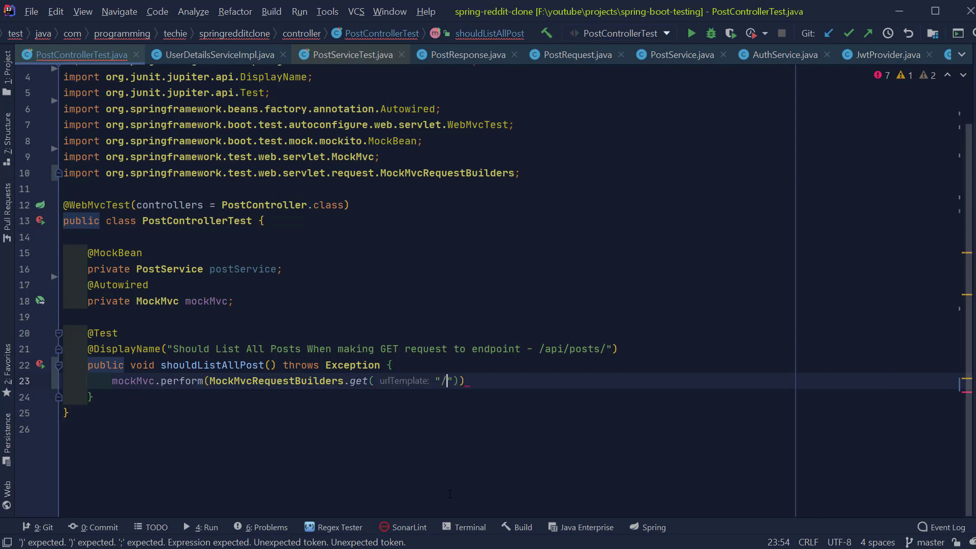
pyautogui.write('api/posts/')
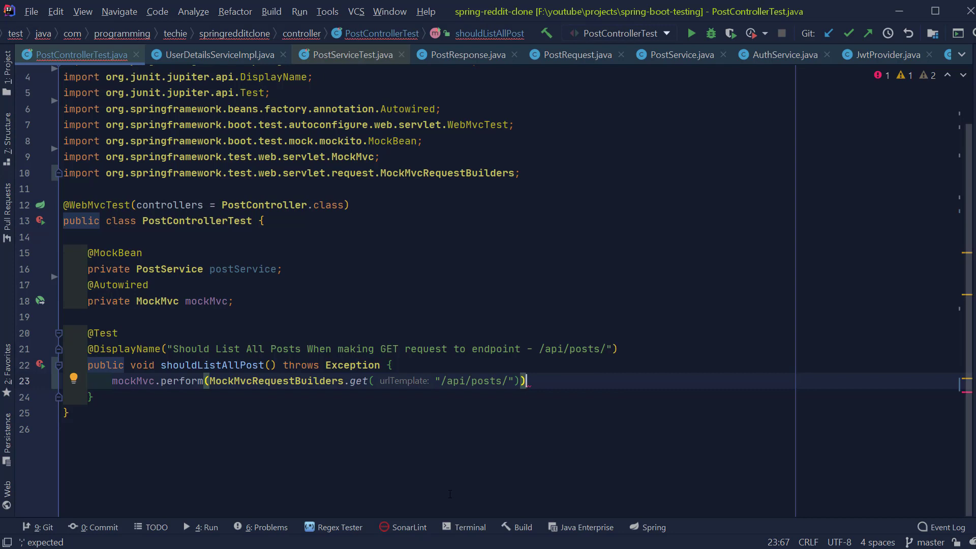
pyautogui.write('.andExpect(MockMvcResultMatchers')
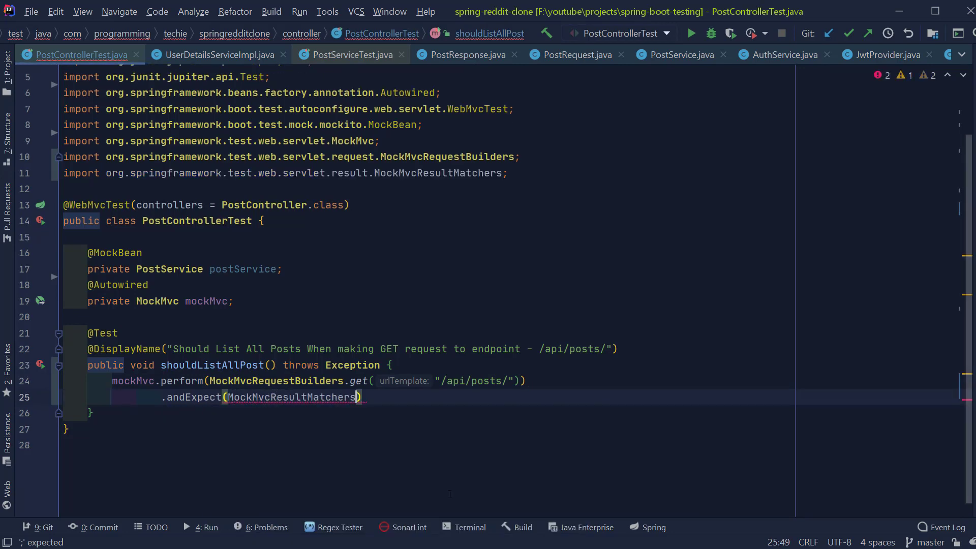
pyautogui.write('.status().is(200));')
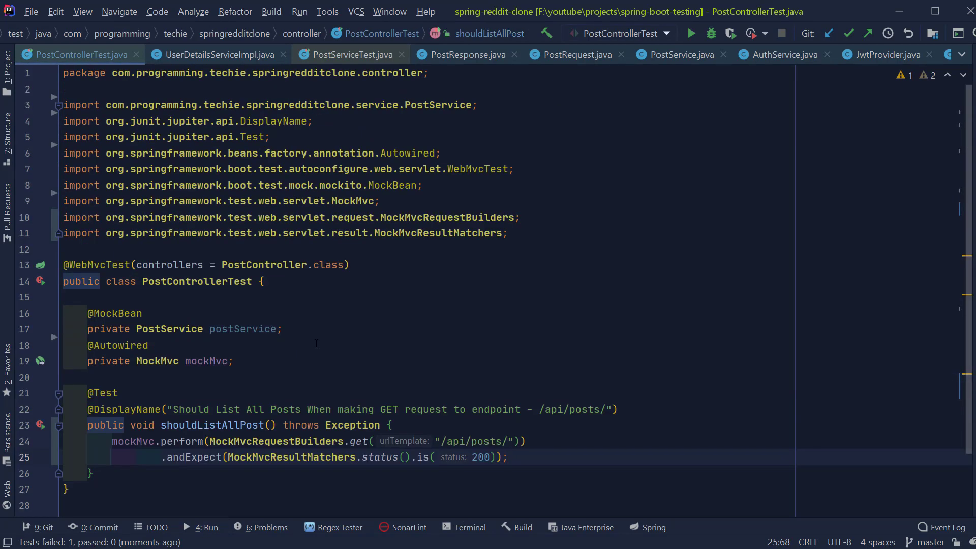
# - Expect status 200, run the failing test, and view PostService.java
pyautogui.click(168, 329)
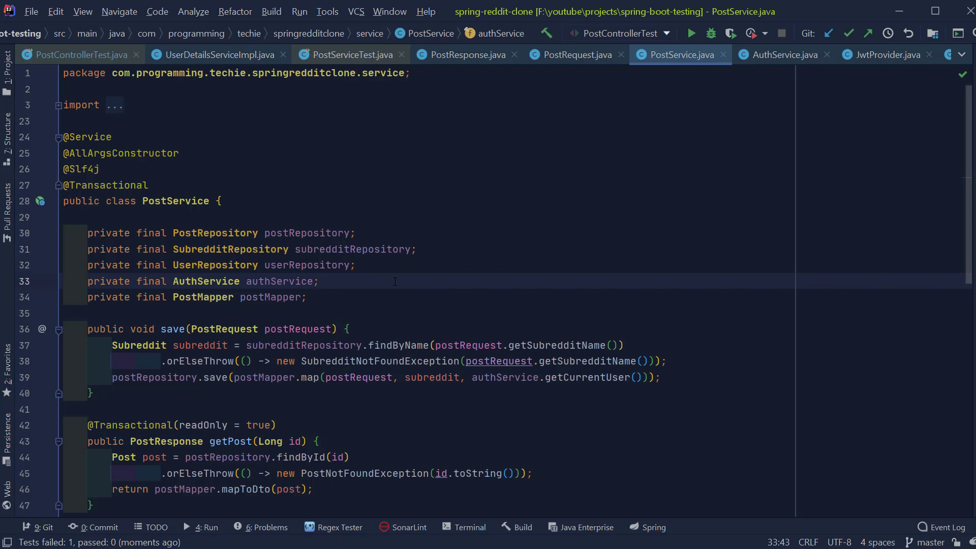
pyautogui.click(77, 55)
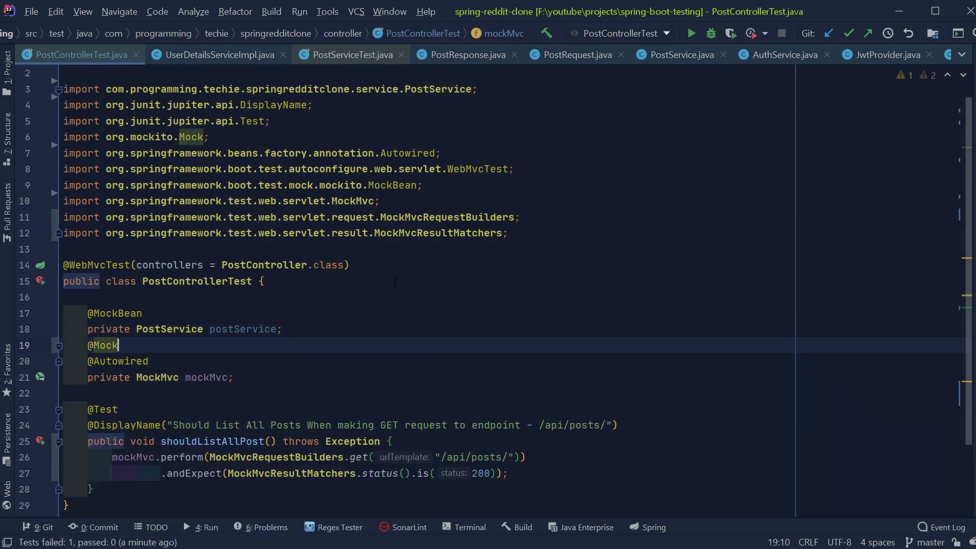
pyautogui.write('Bean')
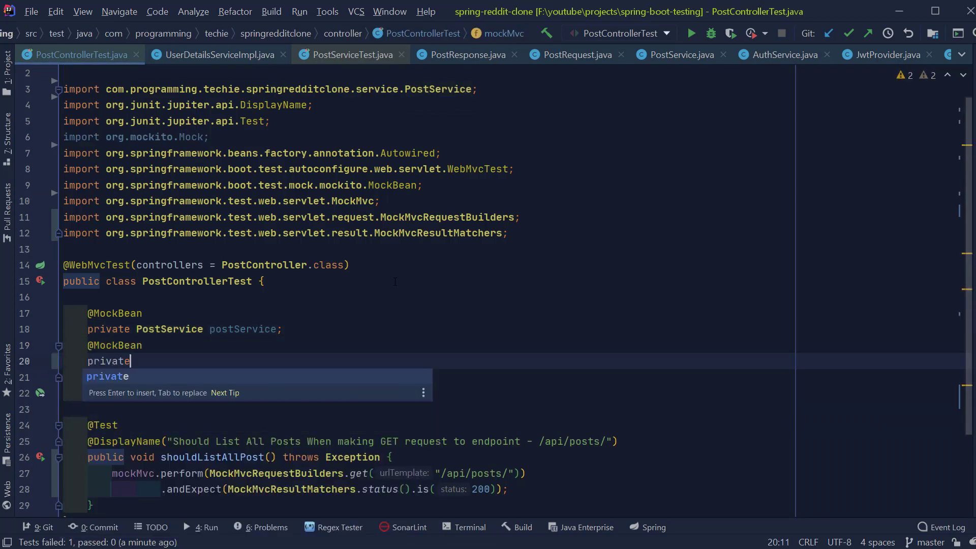
pyautogui.write('UserDetailsServiceImpl')
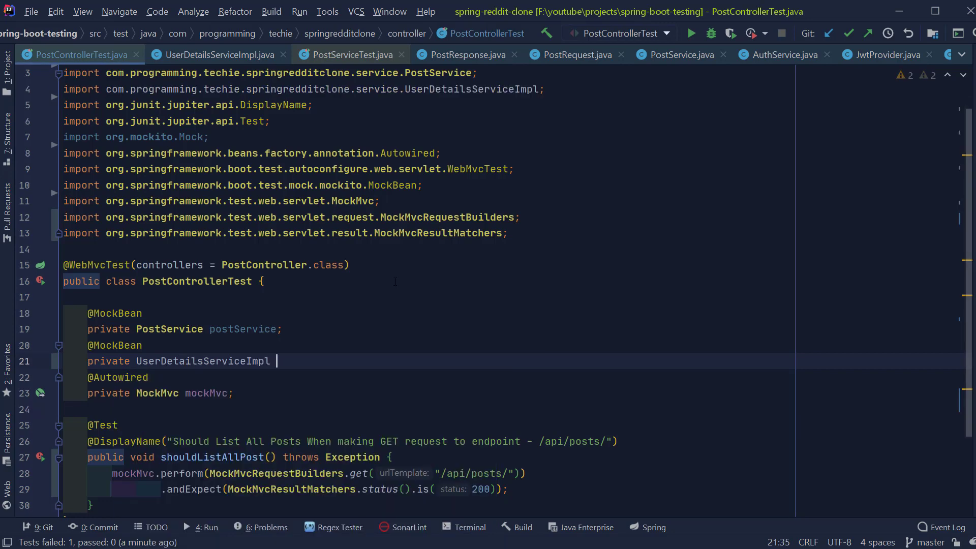
pyautogui.write('userDetailsService;')
pyautogui.write('private JwtProvider jwtProvider;')
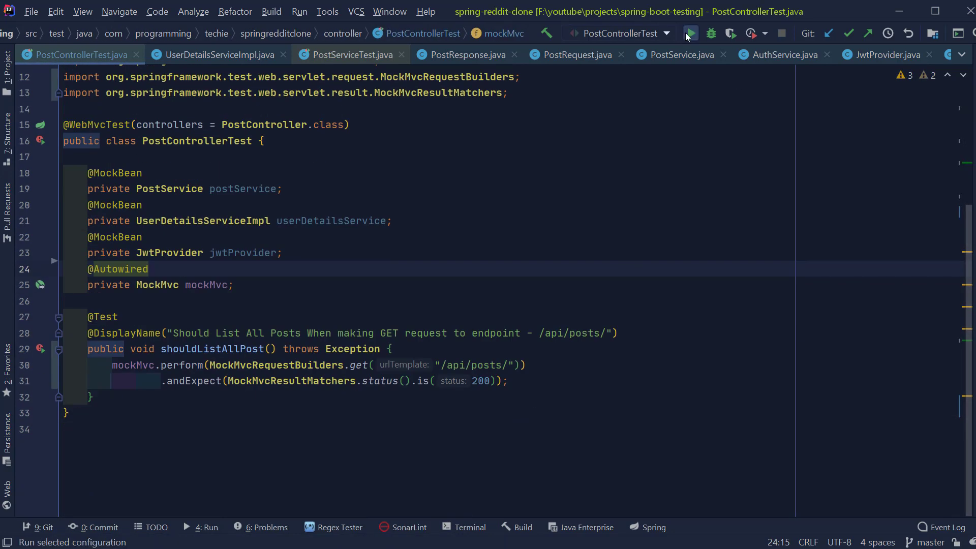
pyautogui.click(690, 34)
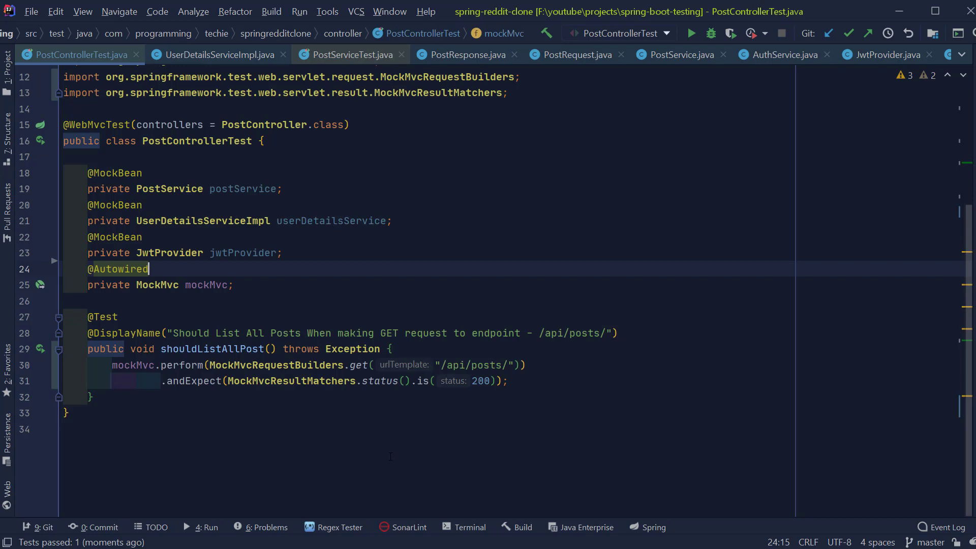
pyautogui.moveTo(79, 55)
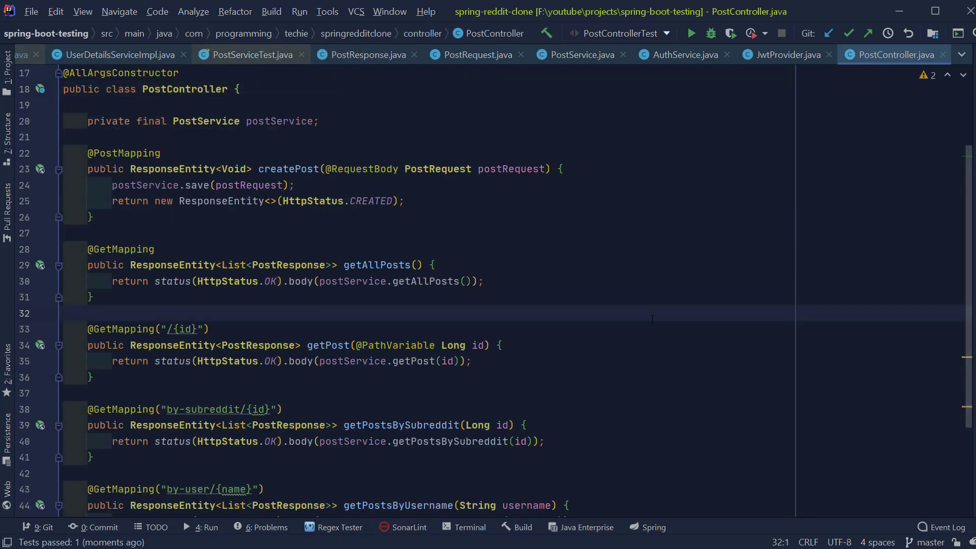
pyautogui.moveTo(682, 413)
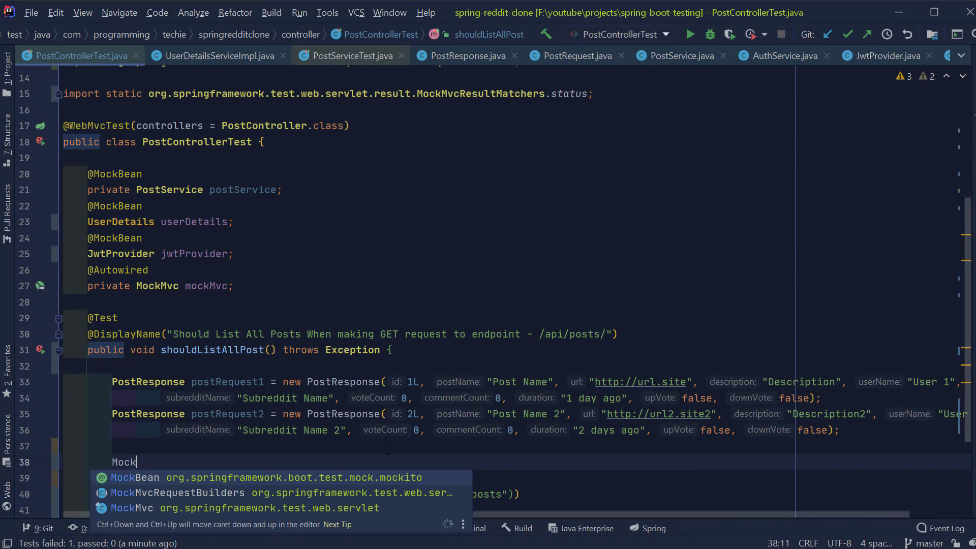
# - Stub postService.getAllPosts() with Mockito to return Arrays.asList(postRequest1, postRequest2)
pyautogui.write('ito.when')
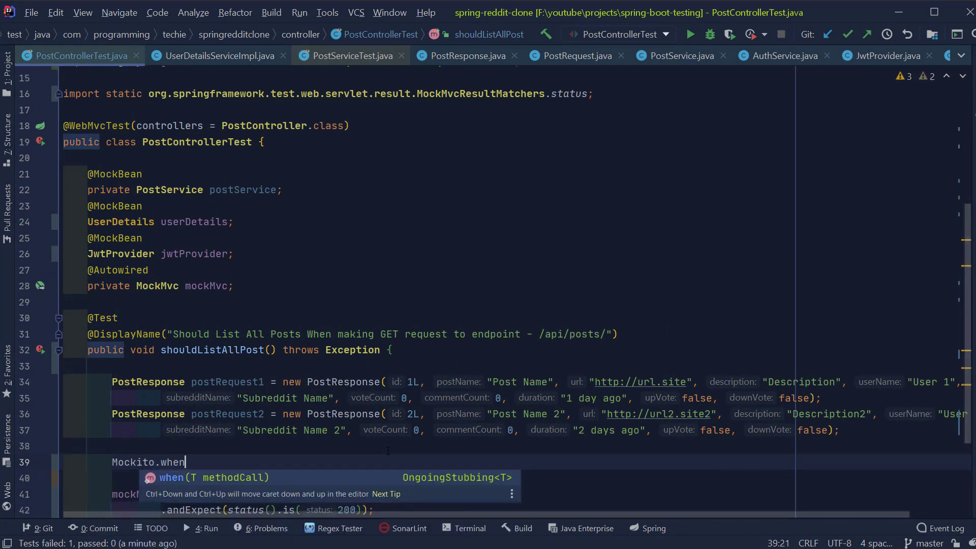
pyautogui.write('(postService.getAllPosts(')
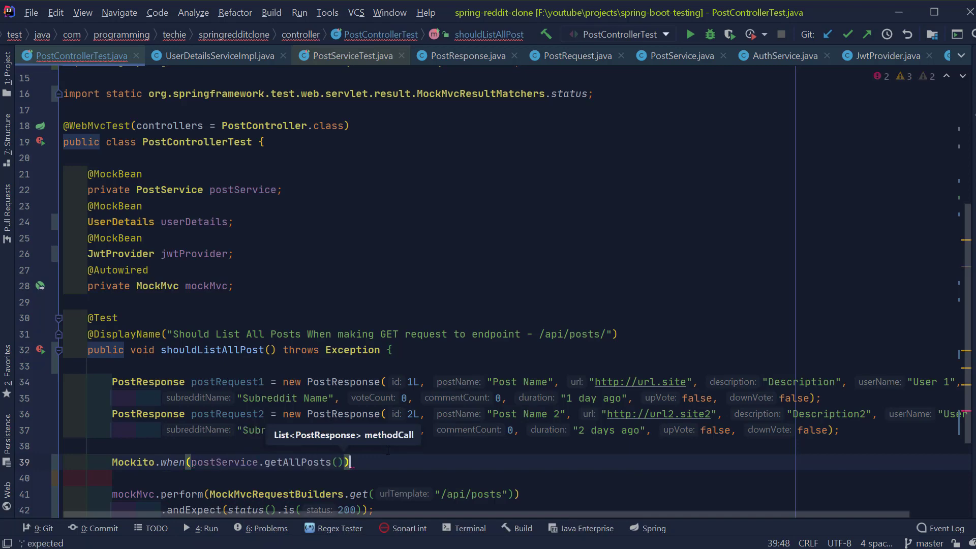
pyautogui.write('.thenRe')
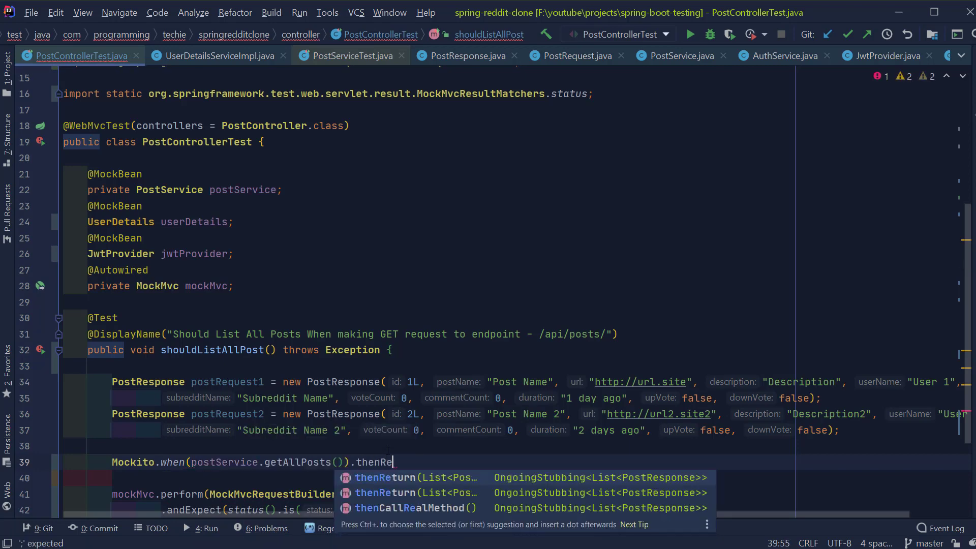
pyautogui.write('turn(Arrays.asList(postRequest1, postRequest2));')
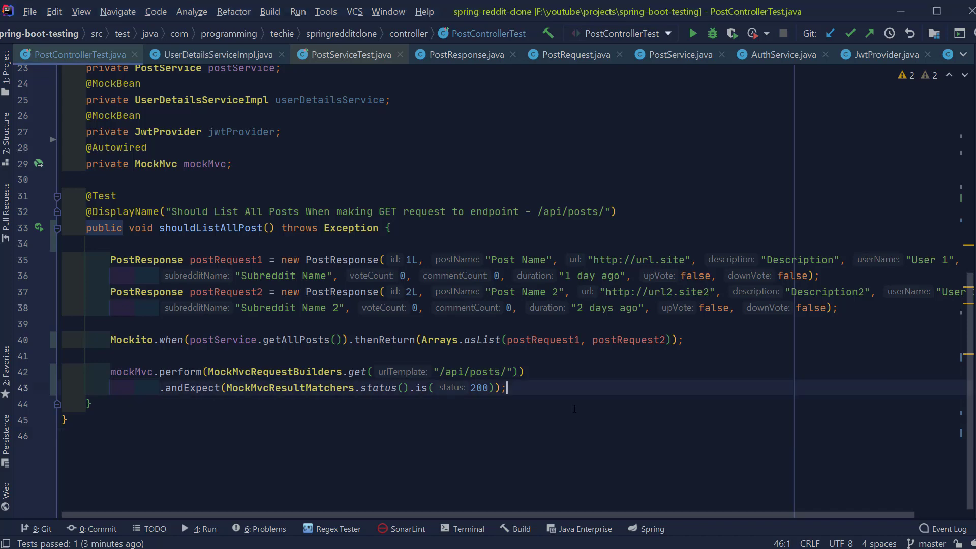
# - Expect content type MediaType.APPLICATION_JSON_UTF8_VALUE and begin a jsonPath expectation
pyautogui.write('.and')
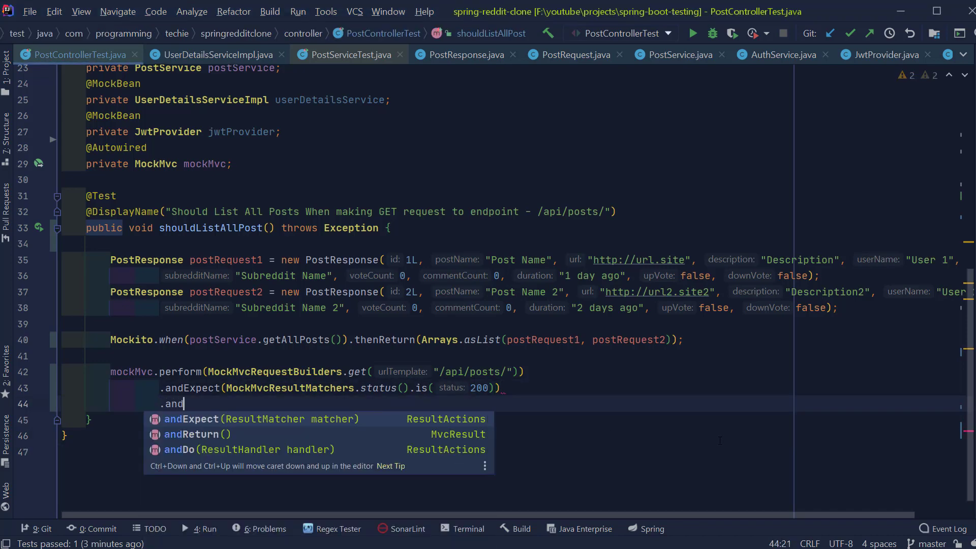
pyautogui.write('Expect(MockMvcResultMatchers.content().contentType(')
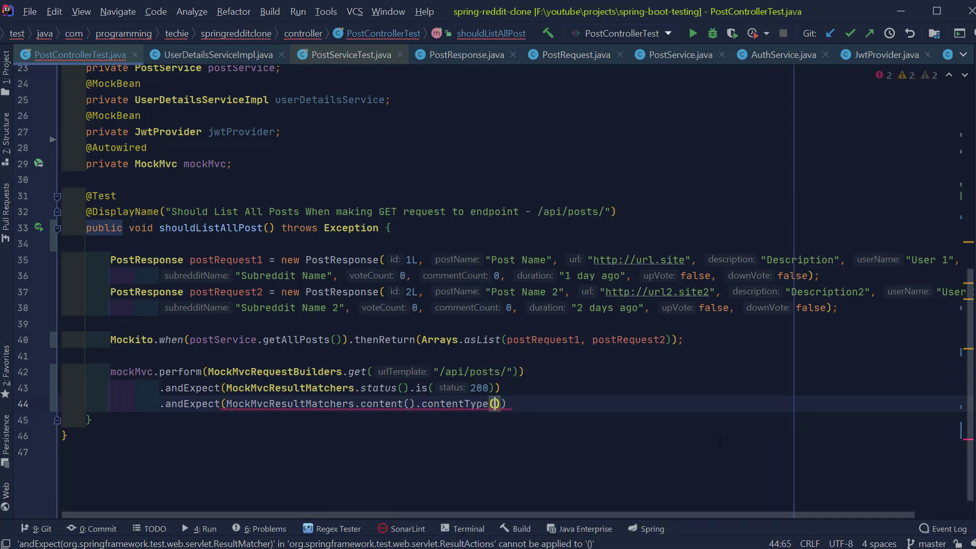
pyautogui.write('MediaType.')
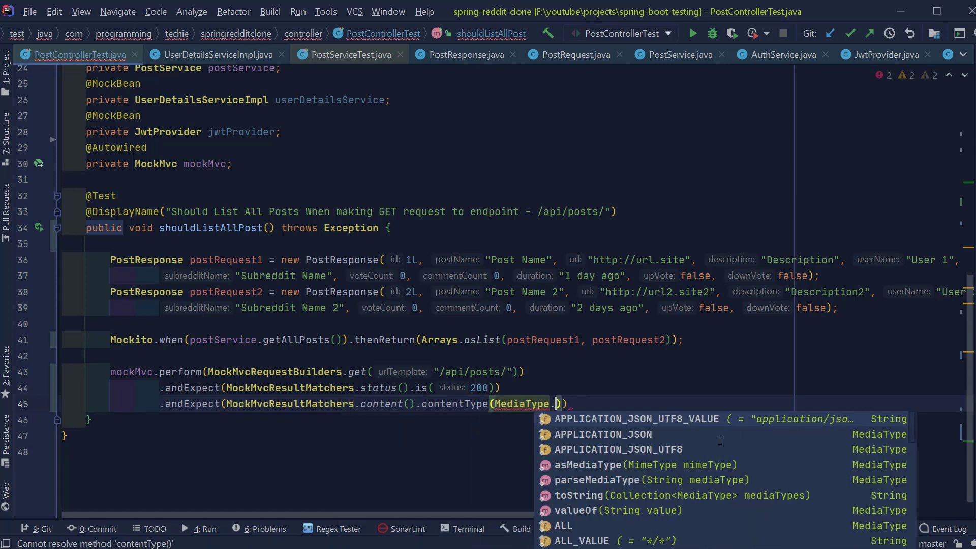
pyautogui.click(636, 418)
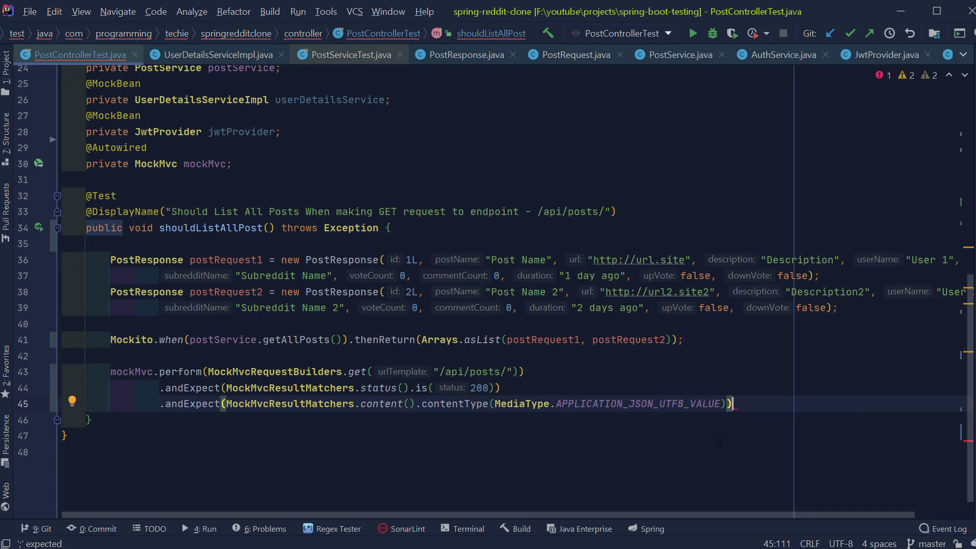
pyautogui.write('.andExpect(MockMvcResultMatchers')
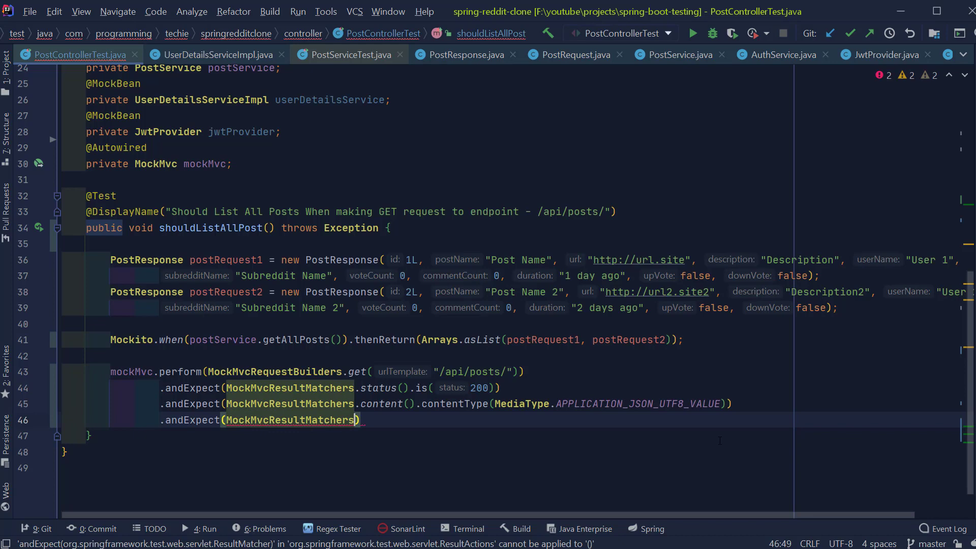
pyautogui.write('jsonPath("$[1].id", Matchers.is(2')
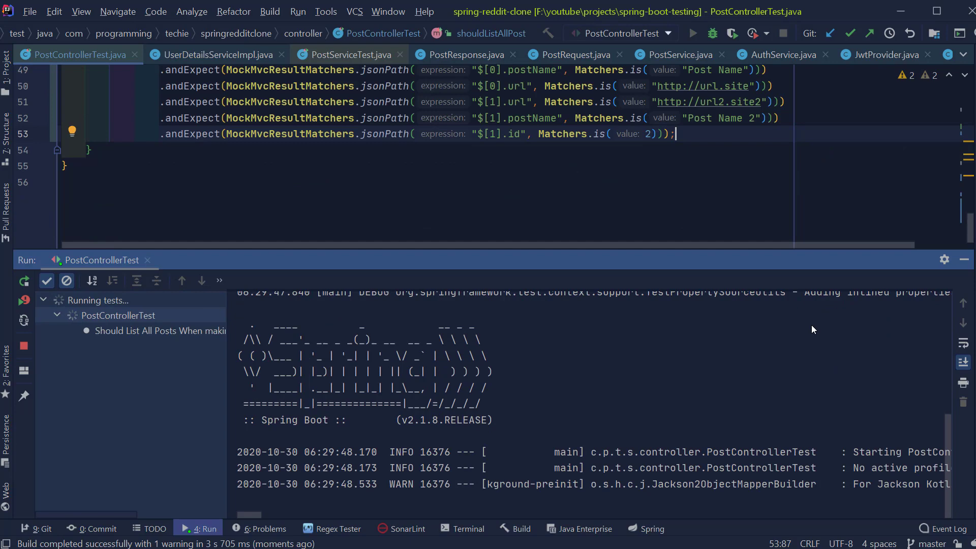
# - Rerun PostControllerTest and confirm shouldListAllPost passes 1 of 1
pyautogui.click(692, 33)
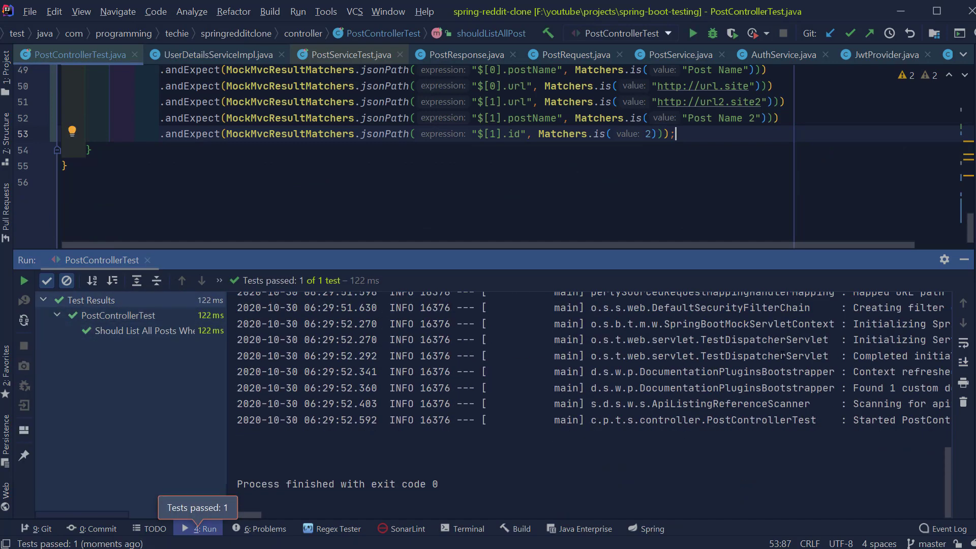